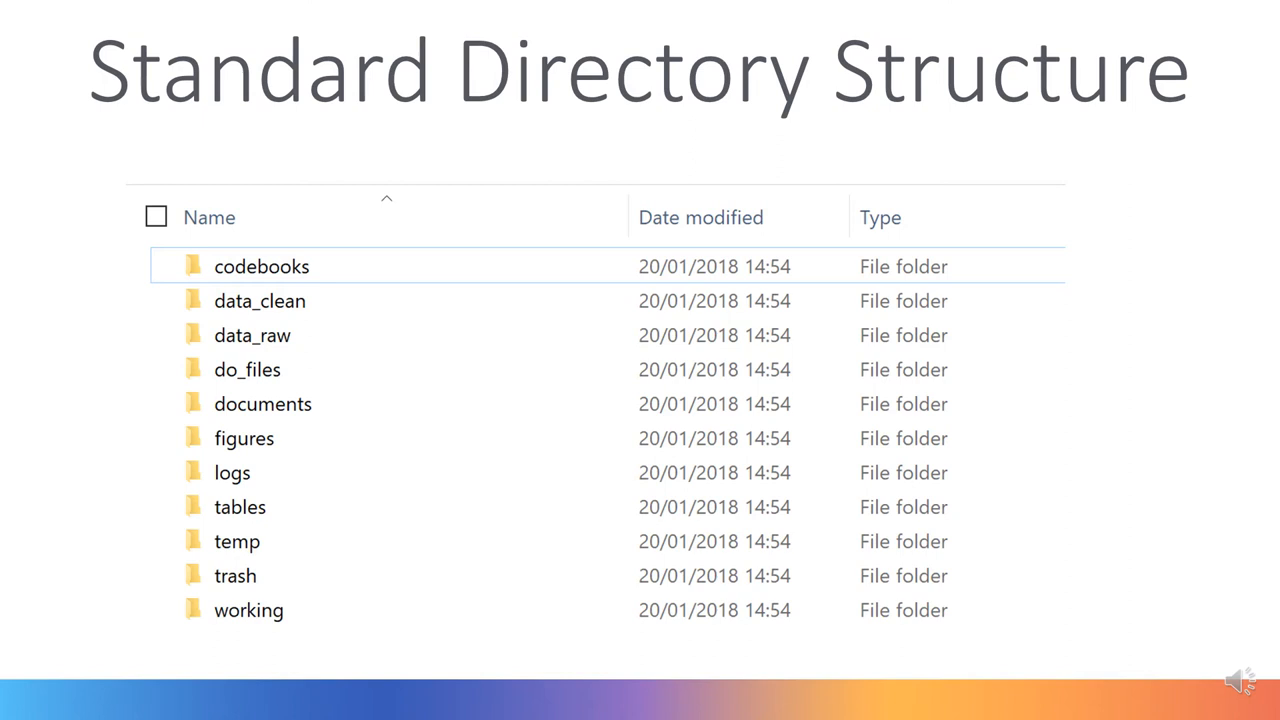
- Advance the slideshow to the File Naming Protocols slide with its file-name formula
key("Right")
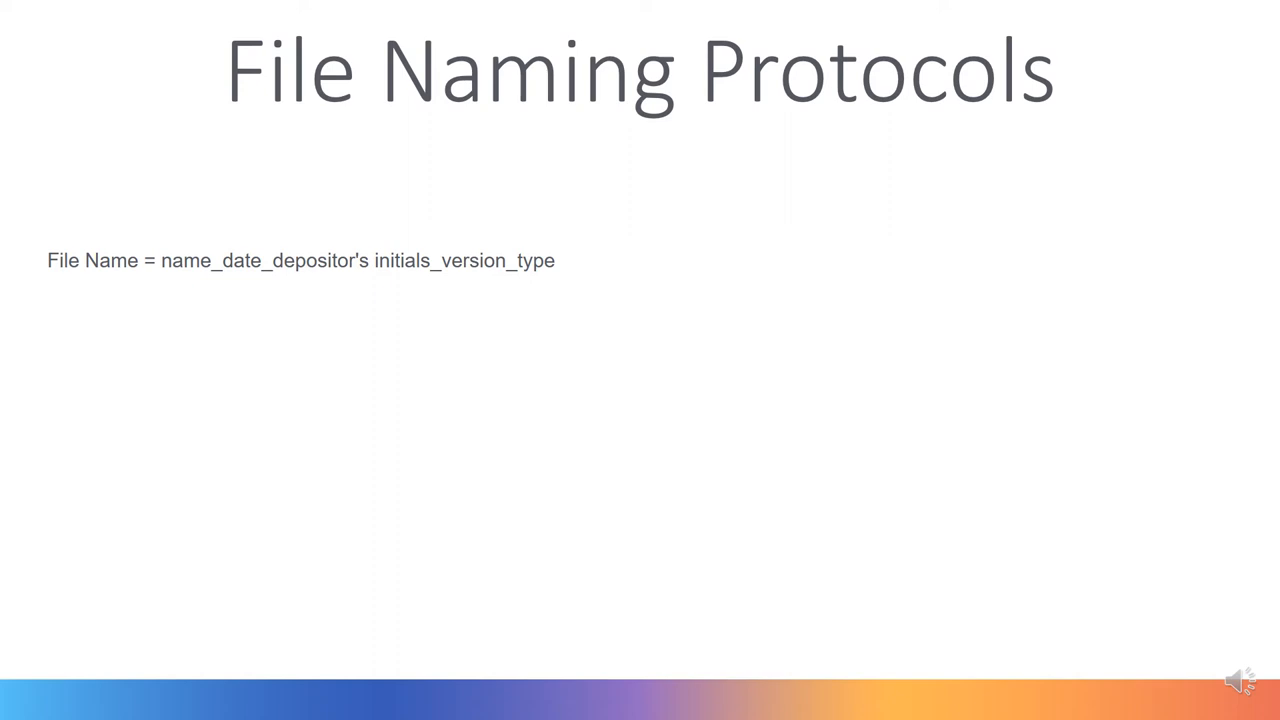